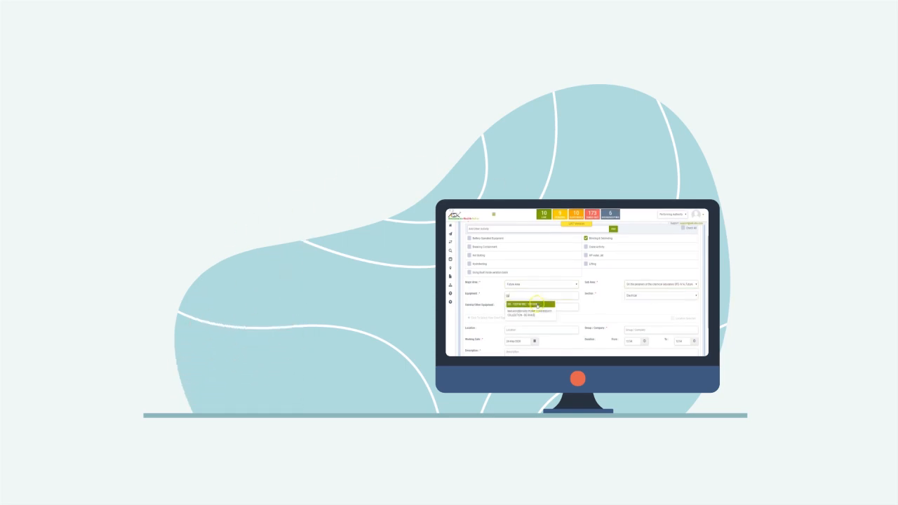
- Show the dashboard and list the permits under one status category with numbers, dates and descriptions
{"action": "left_click", "coordinate": [564, 208]}
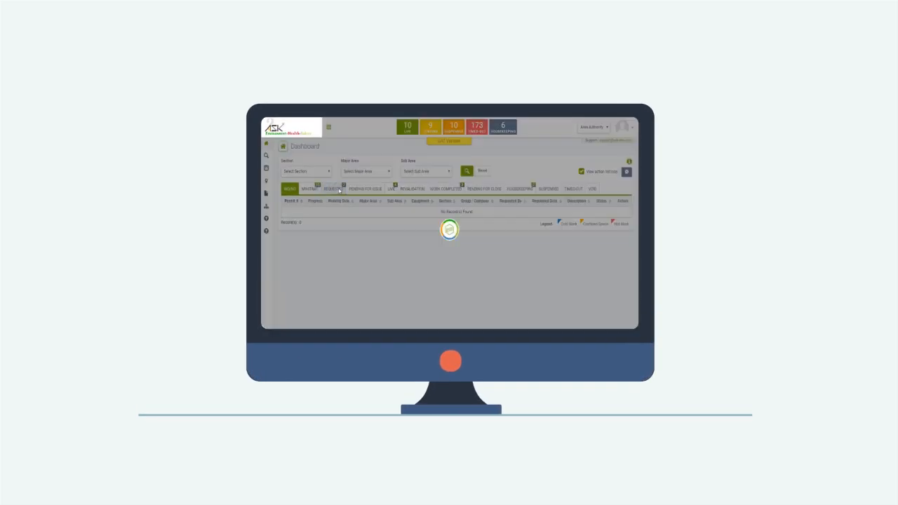
{"action": "left_click", "coordinate": [334, 188]}
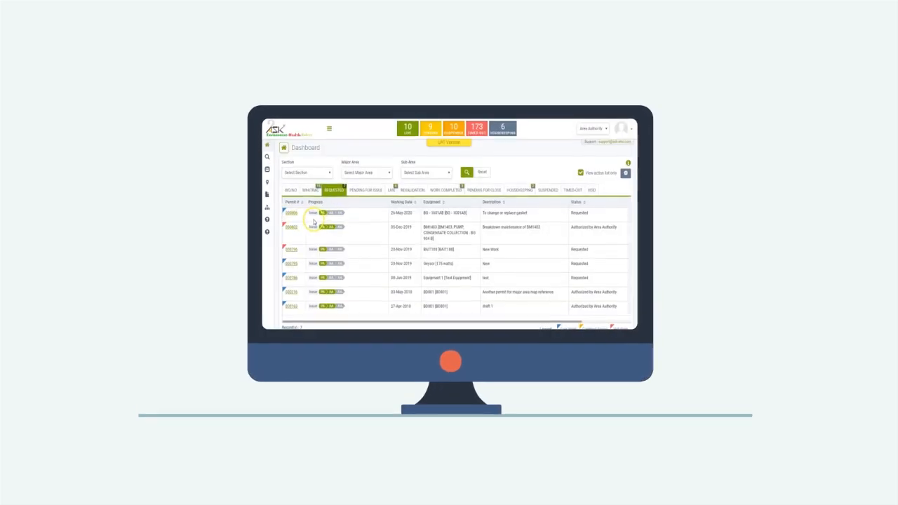